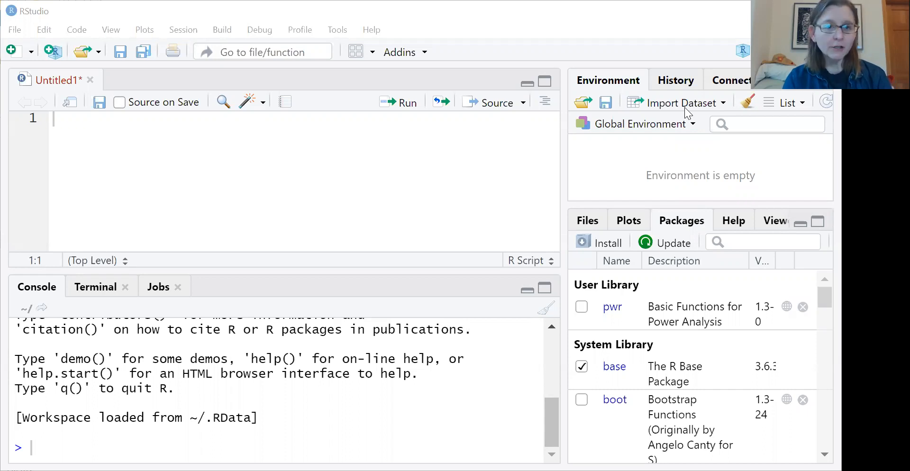
{"action": "mouse_move", "coordinate": [369, 196]}
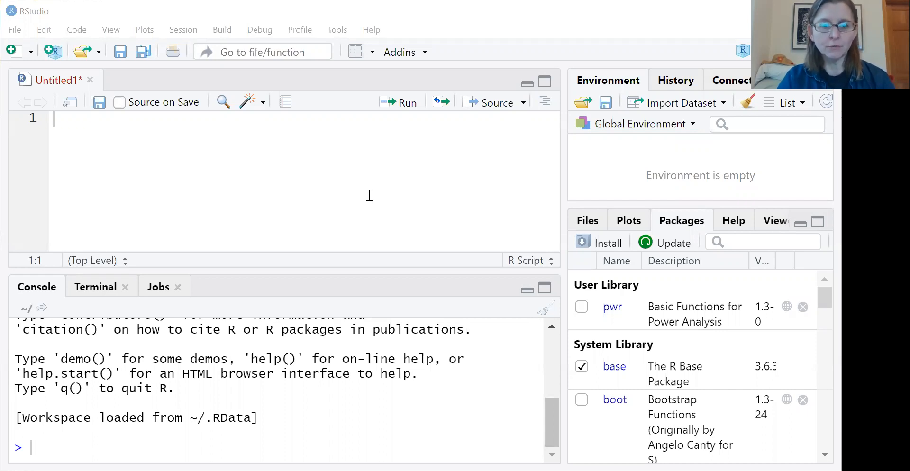
{"action": "mouse_move", "coordinate": [370, 269]}
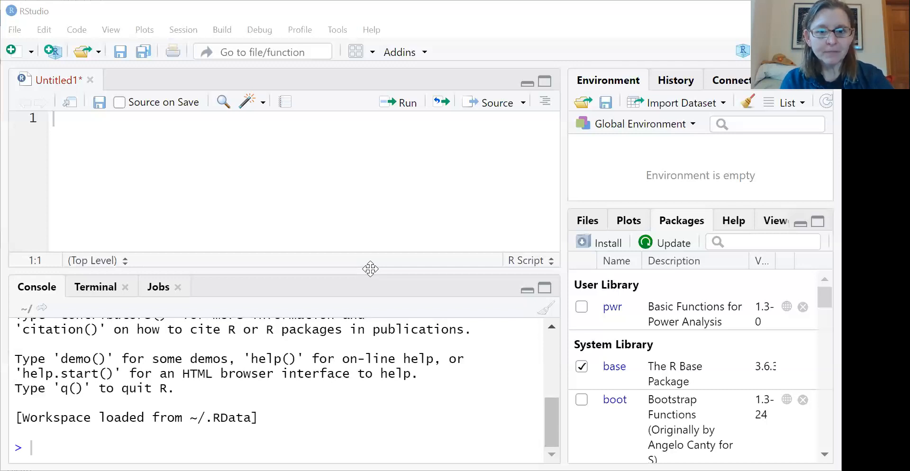
{"action": "mouse_move", "coordinate": [389, 288]}
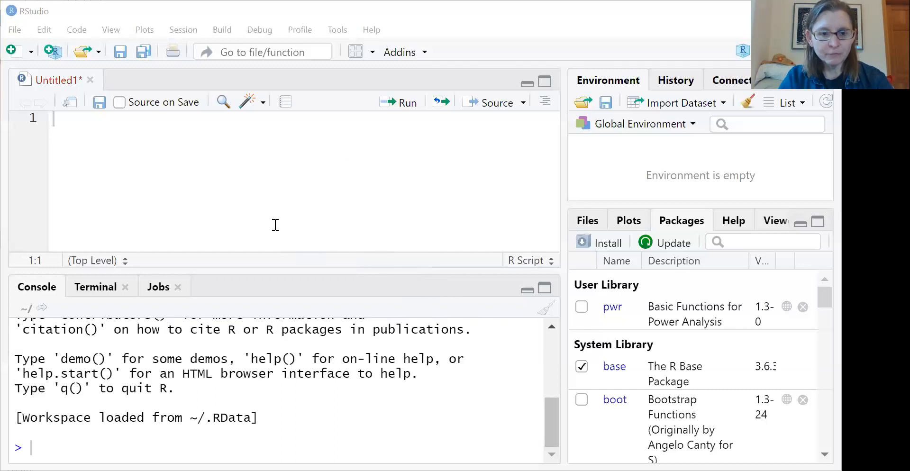
{"action": "mouse_move", "coordinate": [455, 272]}
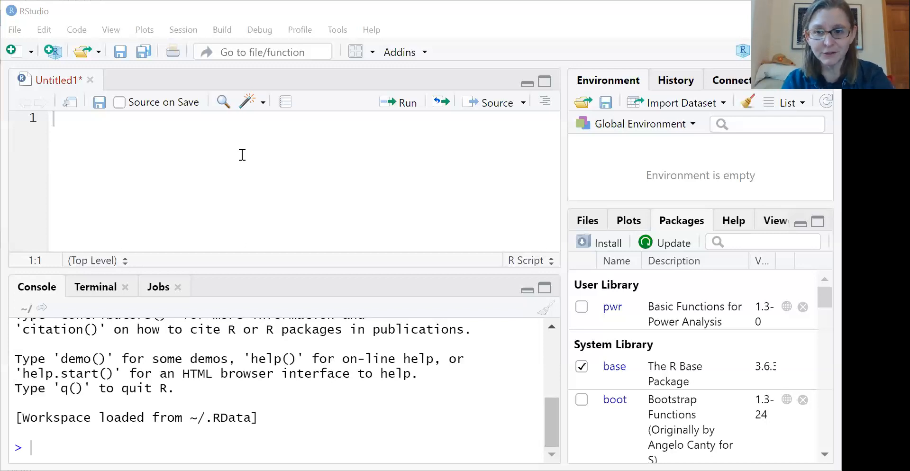
{"action": "mouse_move", "coordinate": [441, 204]}
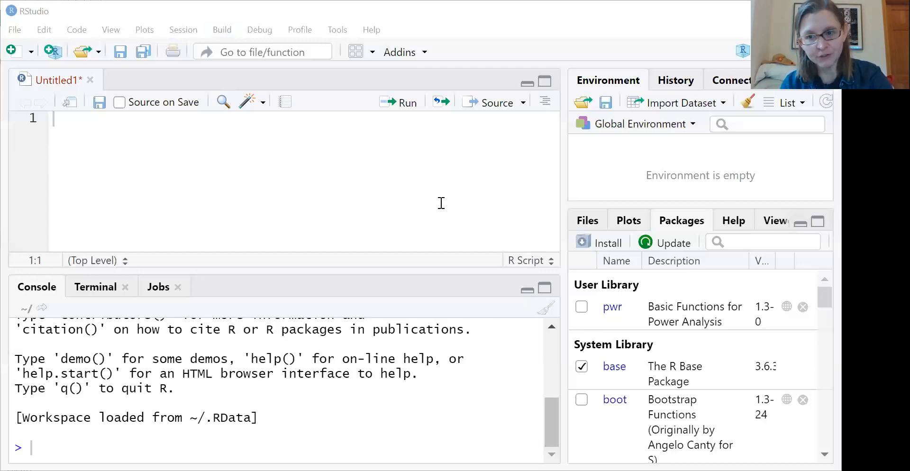
{"action": "mouse_move", "coordinate": [515, 173]}
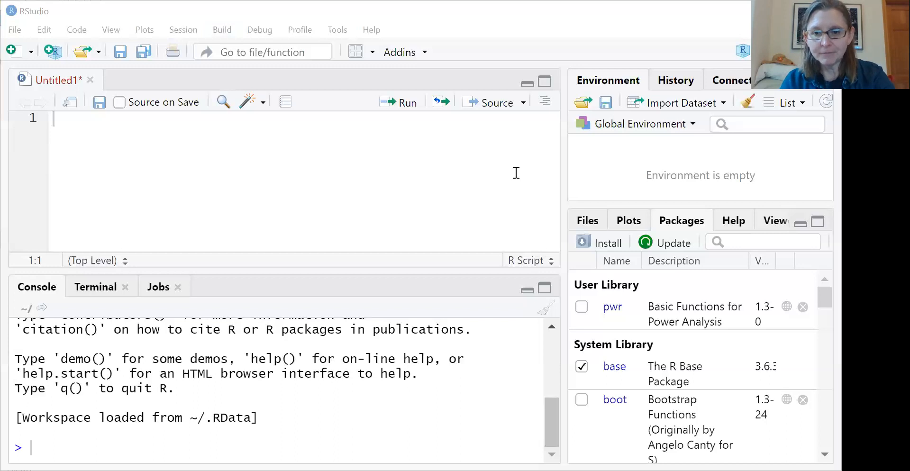
{"action": "mouse_move", "coordinate": [654, 212]}
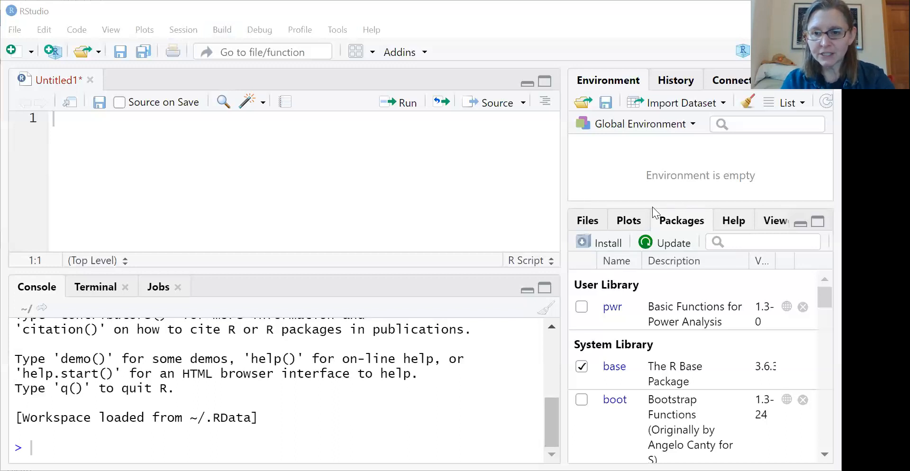
{"action": "mouse_move", "coordinate": [616, 225]}
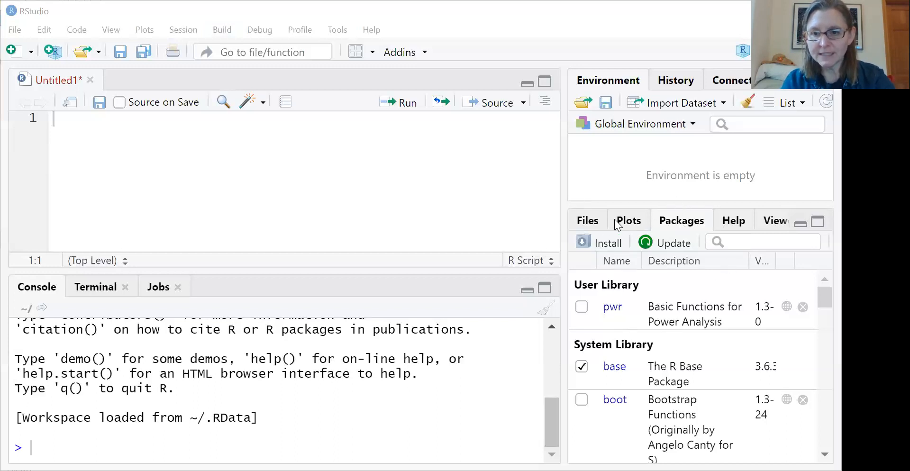
{"action": "mouse_move", "coordinate": [640, 414]}
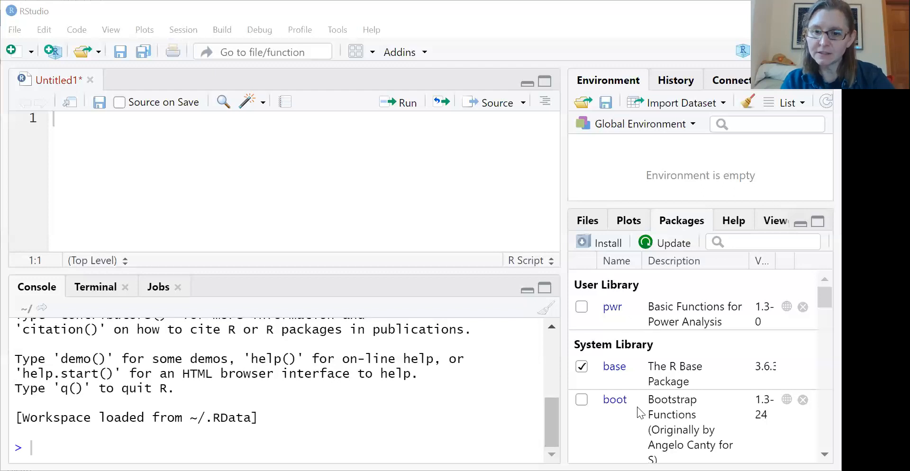
{"action": "mouse_move", "coordinate": [719, 407]}
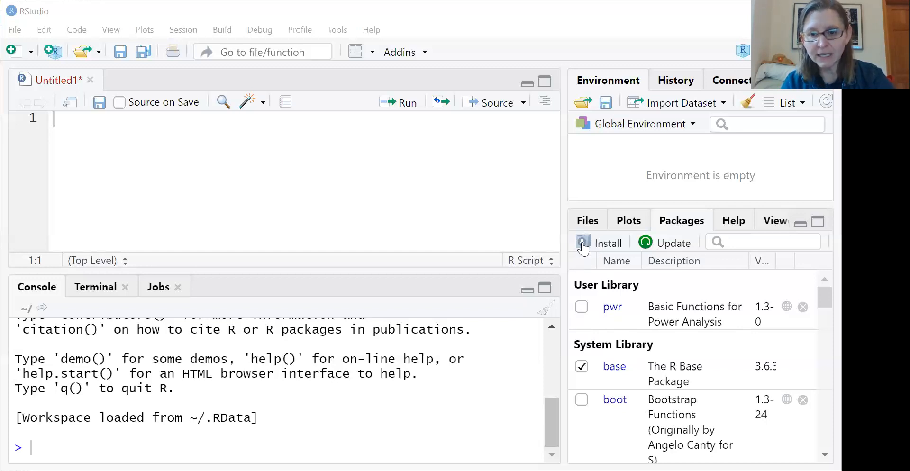
{"action": "mouse_move", "coordinate": [608, 247]}
{"action": "type", "text": "pwr"}
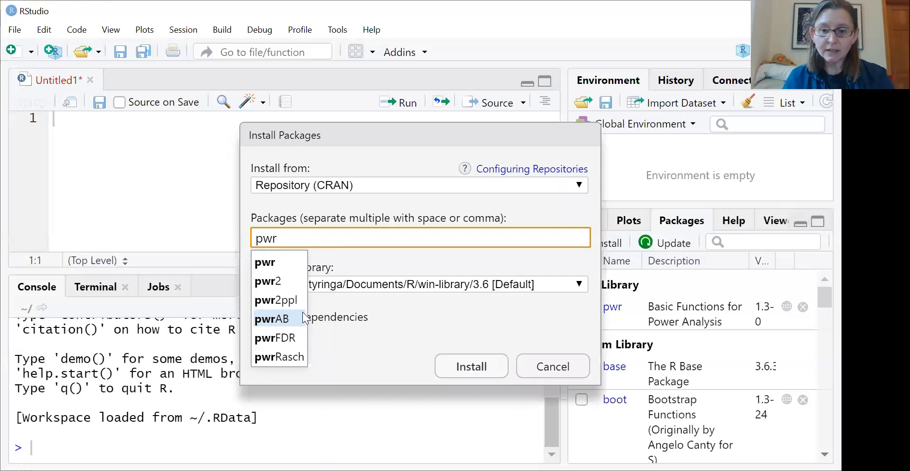
{"action": "mouse_move", "coordinate": [459, 407]}
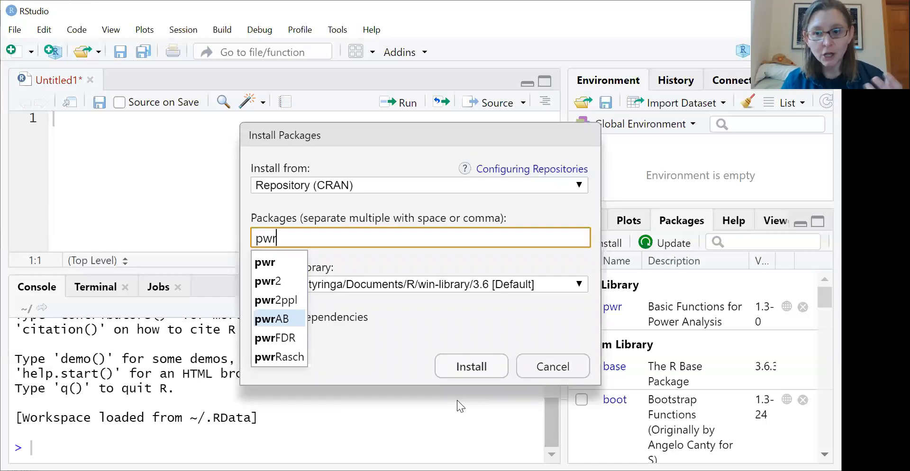
{"action": "mouse_move", "coordinate": [551, 375]}
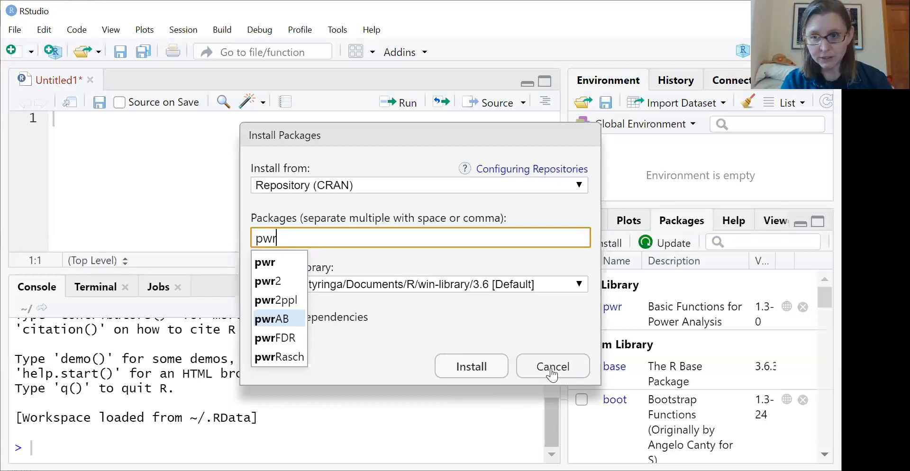
Cancel the package installation and load pwr by ticking it in the Packages list.
{"action": "left_click", "coordinate": [552, 366]}
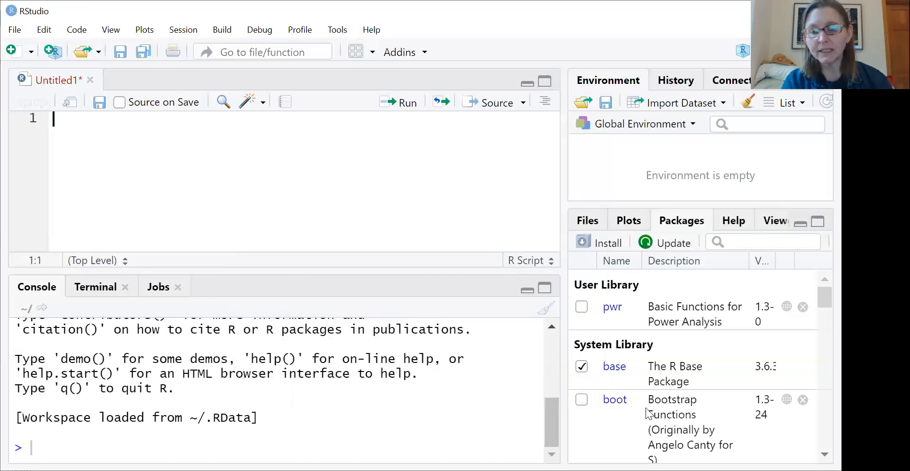
{"action": "mouse_move", "coordinate": [630, 360]}
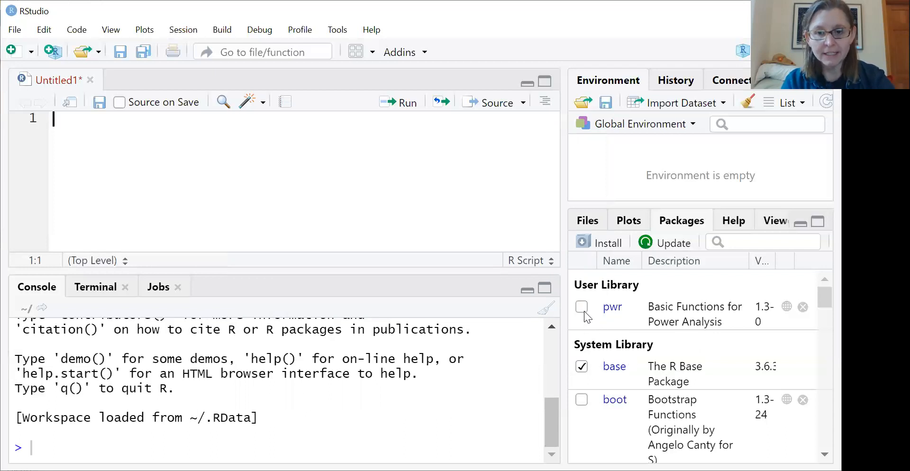
{"action": "left_click", "coordinate": [581, 306]}
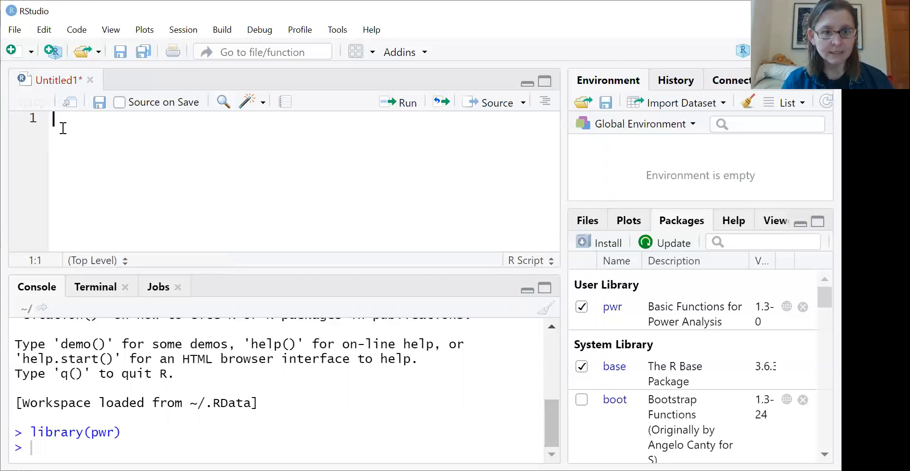
Start line 1 of the script with pwr.
{"action": "type", "text": "p"}
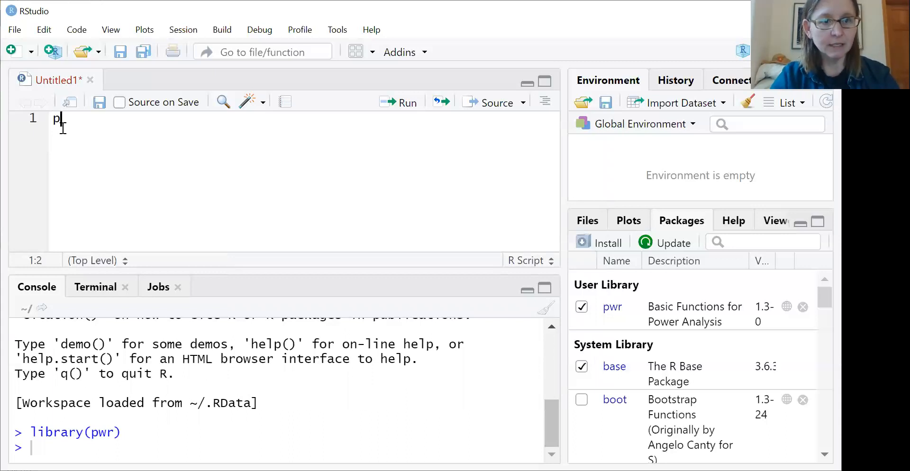
{"action": "type", "text": "wr.anova.test(k ="}
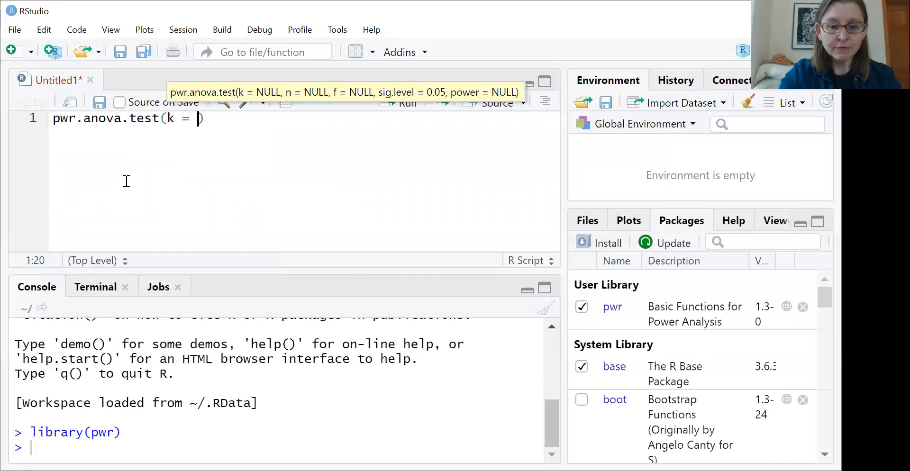
Fill in the arguments k = 3, n blank, f = 0.4, sig.level = 0.05, power = 0.9.
{"action": "type", "text": "3,"}
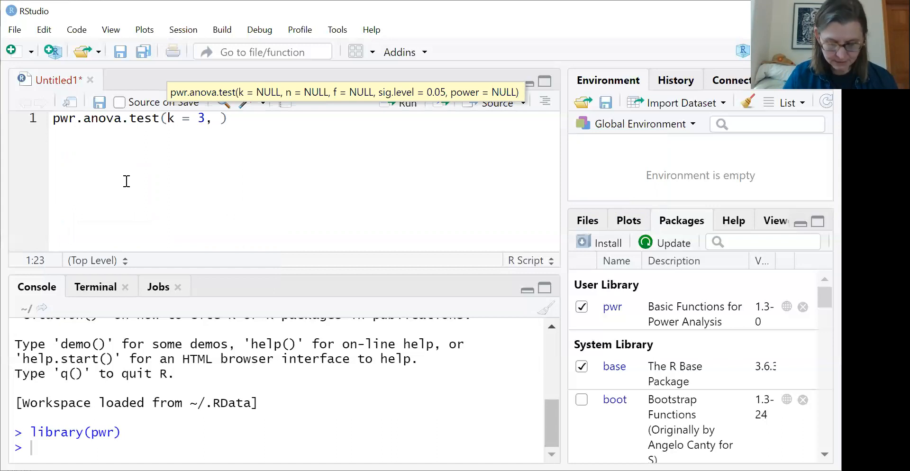
{"action": "type", "text": "n"}
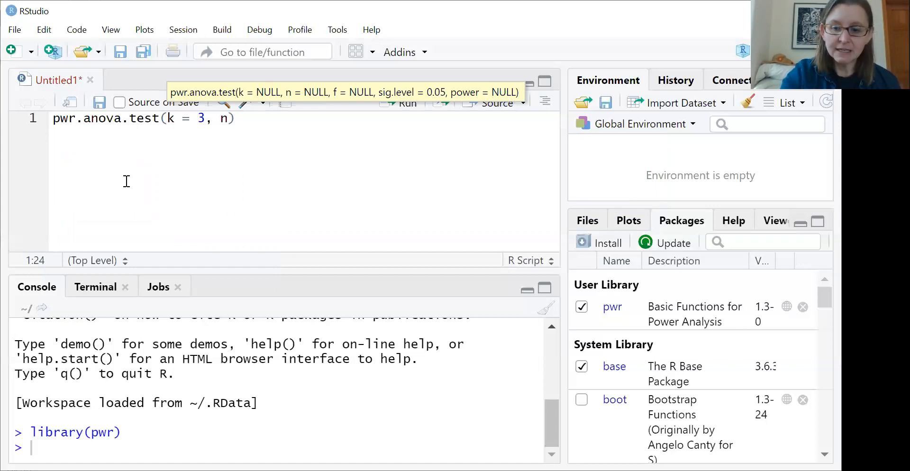
{"action": "type", "text": "= ,"}
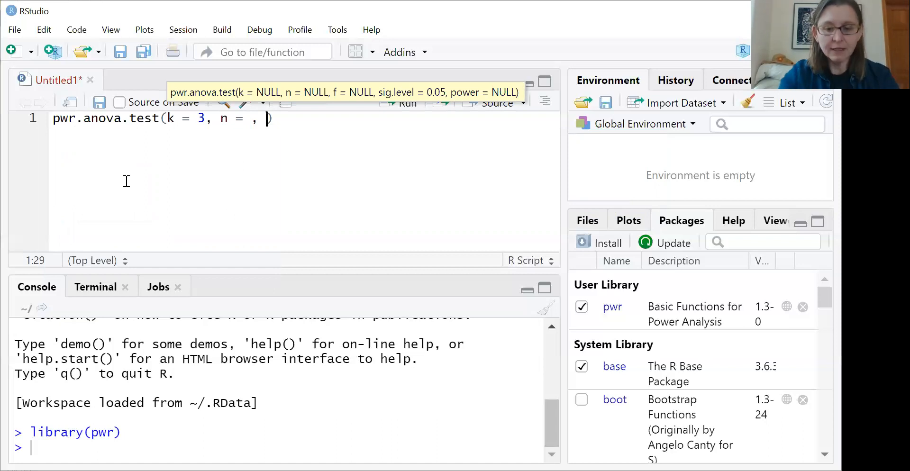
{"action": "type", "text": "f ="}
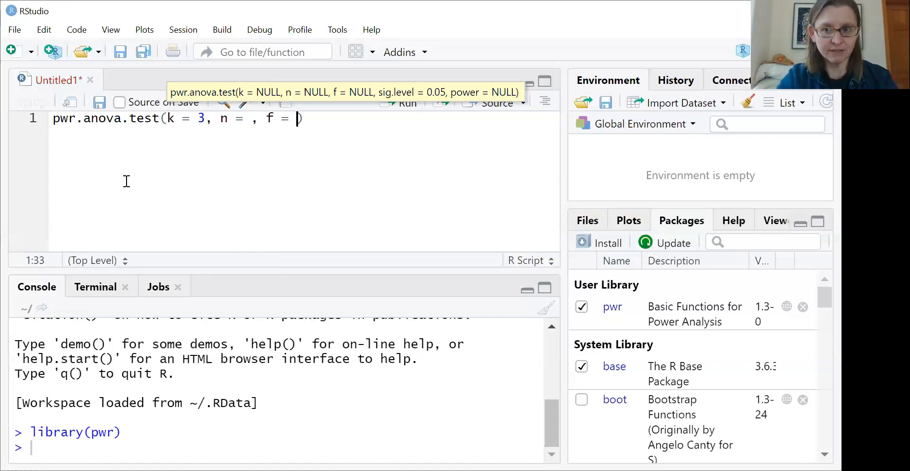
{"action": "type", "text": "0.4,"}
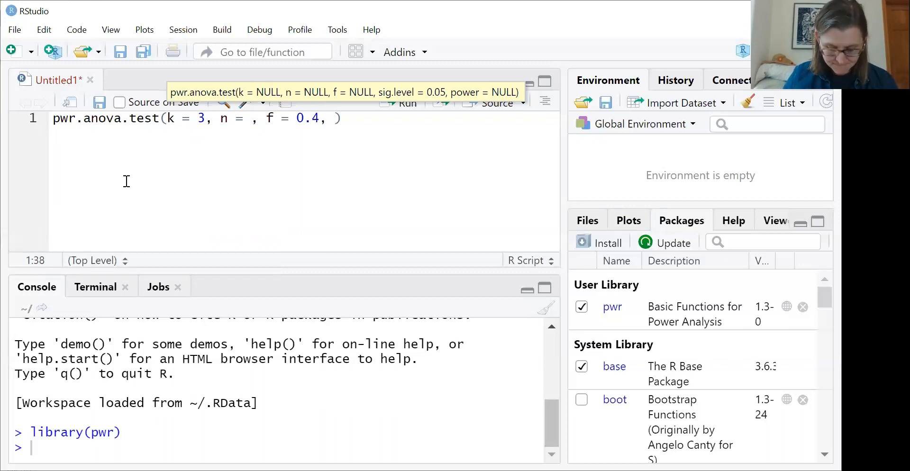
{"action": "type", "text": "sig.level ="}
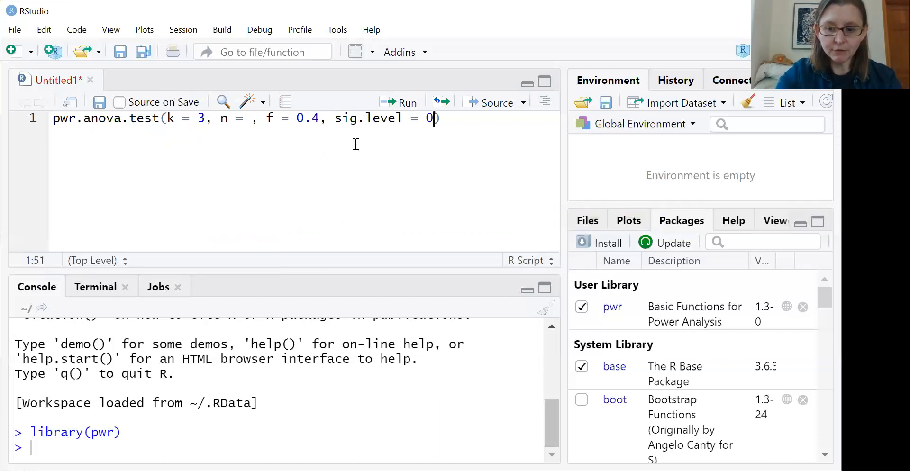
{"action": "type", "text": "05,"}
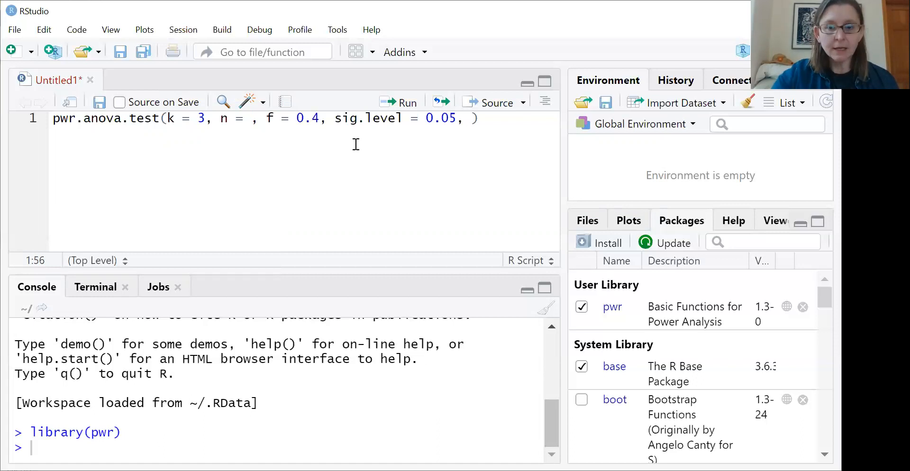
{"action": "type", "text": "po"}
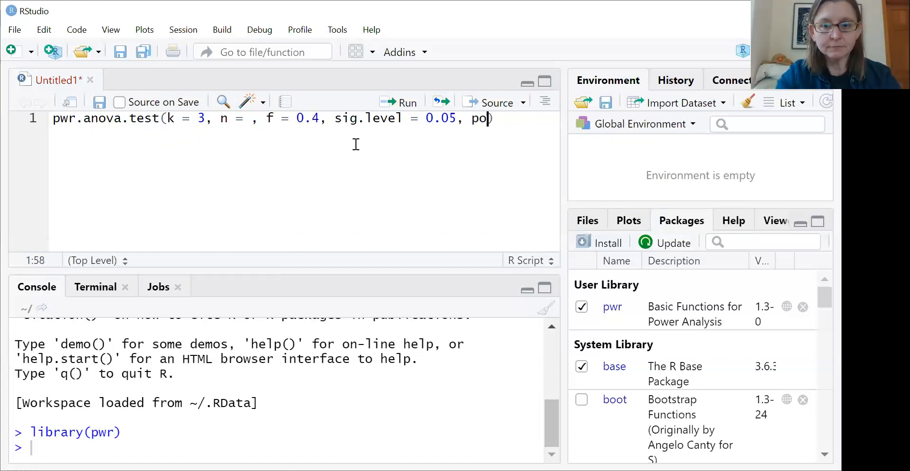
{"action": "type", "text": "wer"}
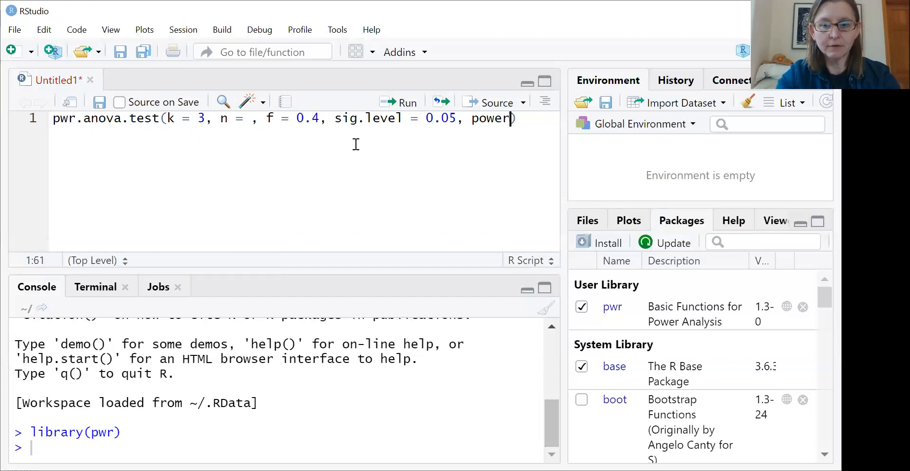
{"action": "type", "text": "="}
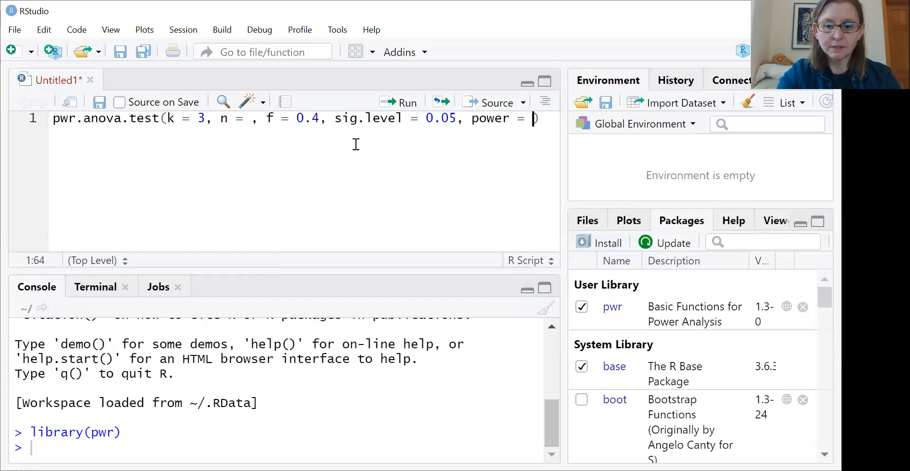
{"action": "type", "text": "0.9"}
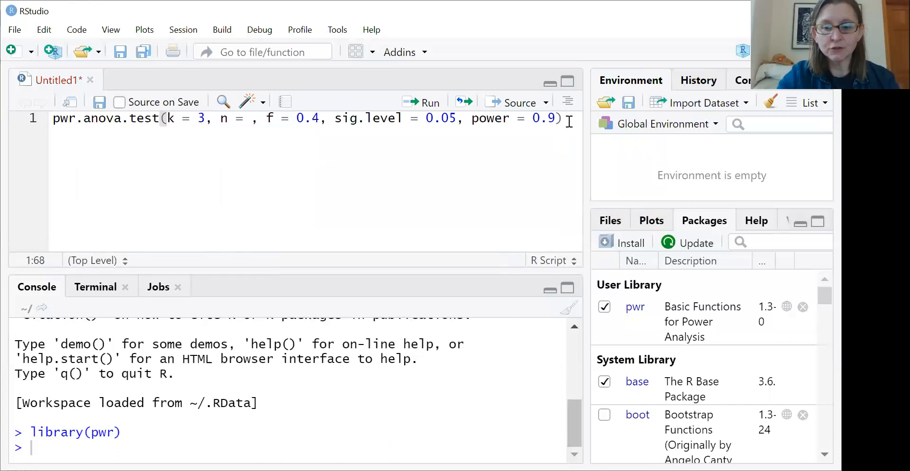
Run the f = 0.4 call and highlight the result n = 27.38838 in the console.
{"action": "key", "text": "Return"}
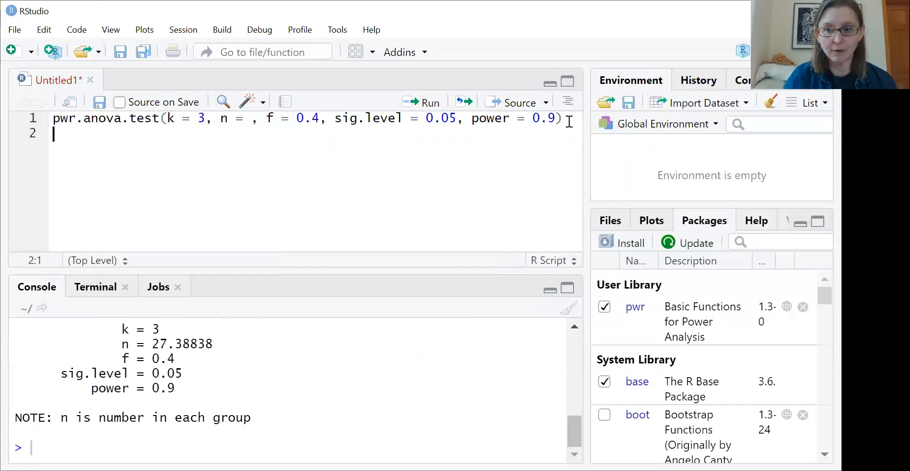
{"action": "mouse_move", "coordinate": [424, 267]}
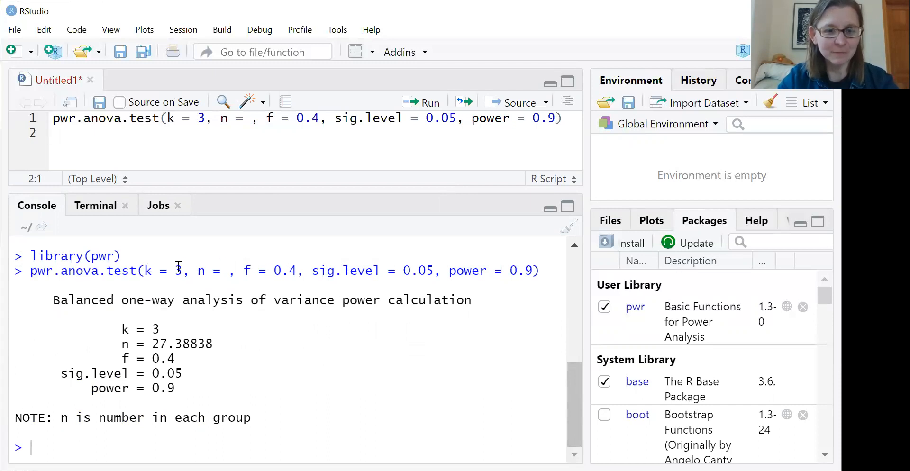
{"action": "mouse_move", "coordinate": [176, 275]}
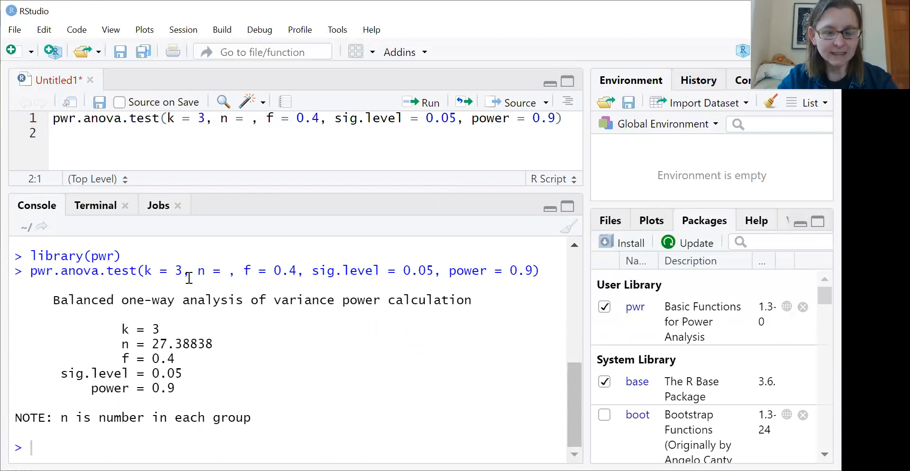
{"action": "mouse_move", "coordinate": [329, 285]}
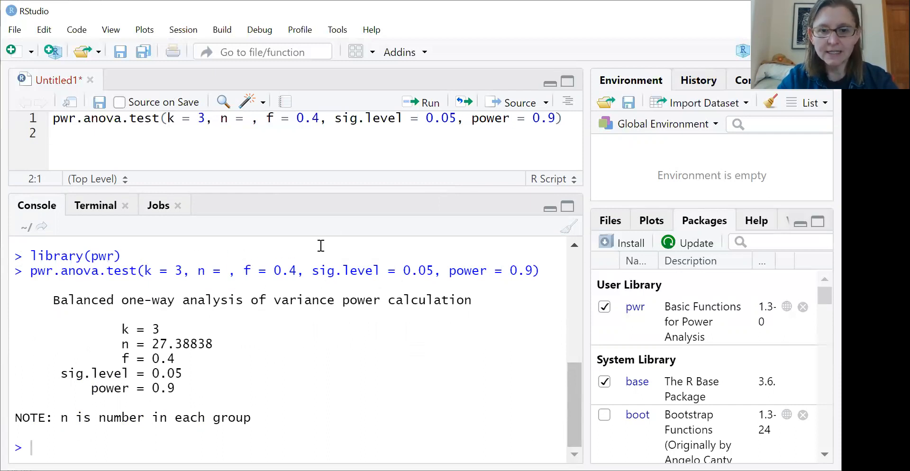
{"action": "mouse_move", "coordinate": [528, 290]}
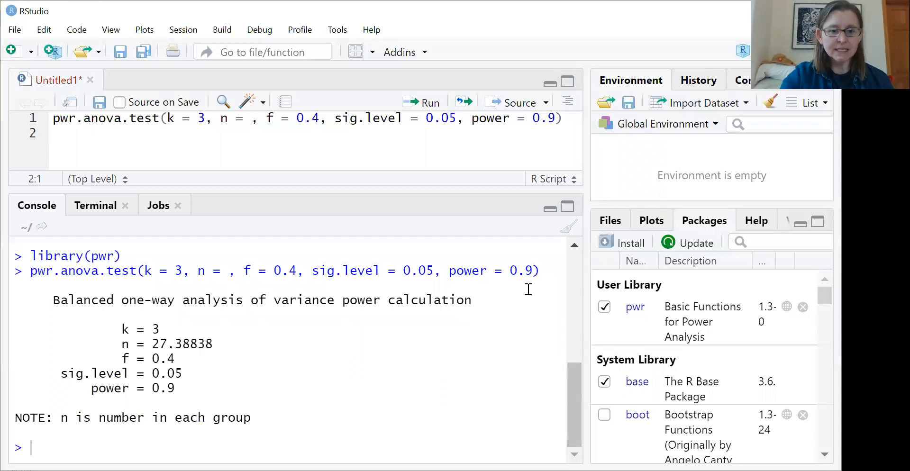
{"action": "mouse_move", "coordinate": [168, 321]}
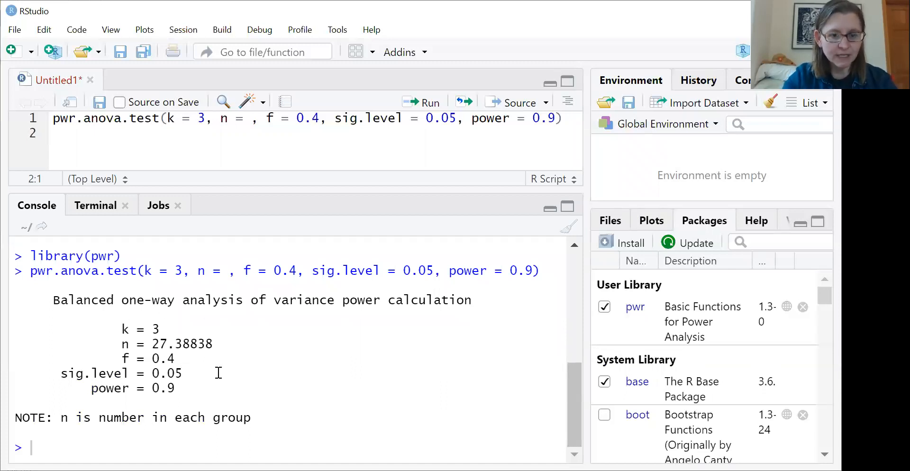
{"action": "double_click", "coordinate": [132, 344]}
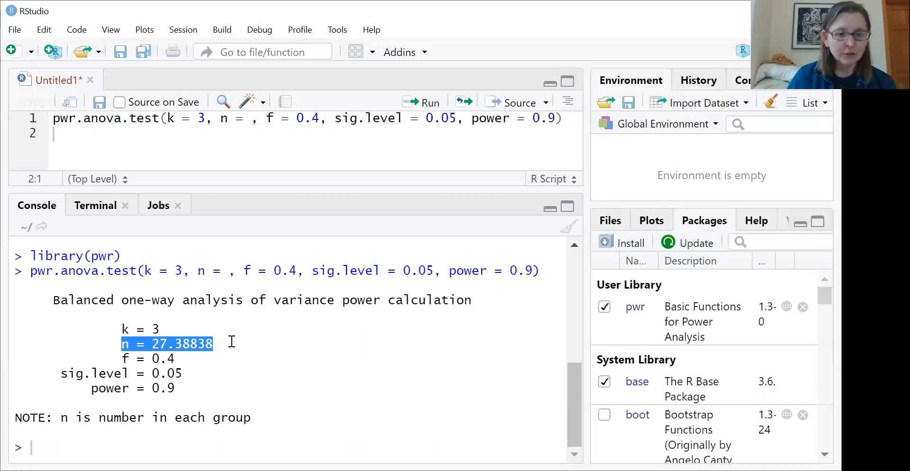
{"action": "mouse_move", "coordinate": [81, 431]}
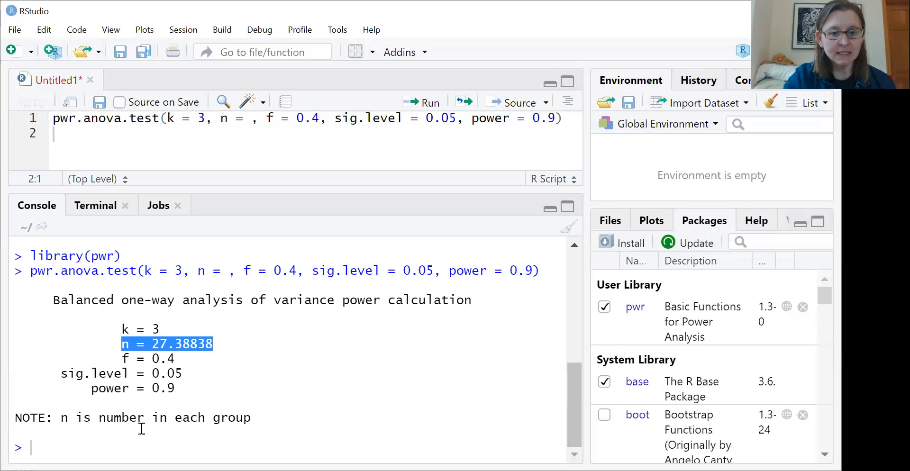
{"action": "mouse_move", "coordinate": [182, 432]}
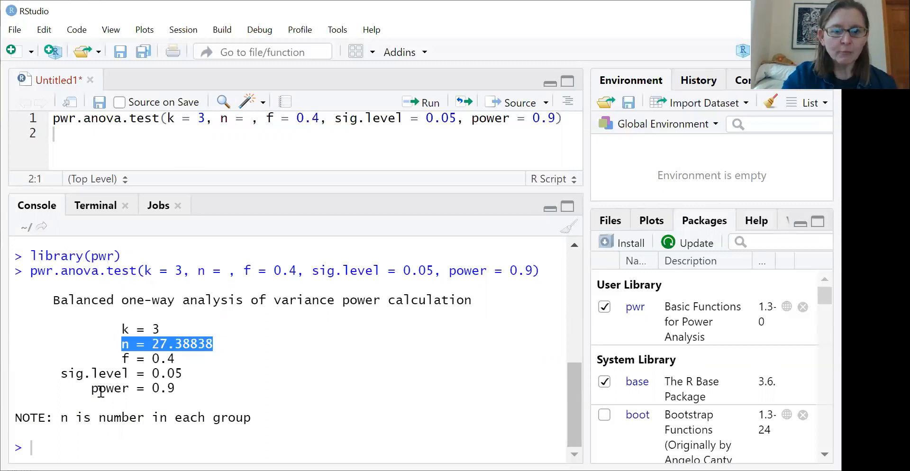
Change the effect size from f = 0.4 to f = 0.25.
{"action": "left_click", "coordinate": [319, 118]}
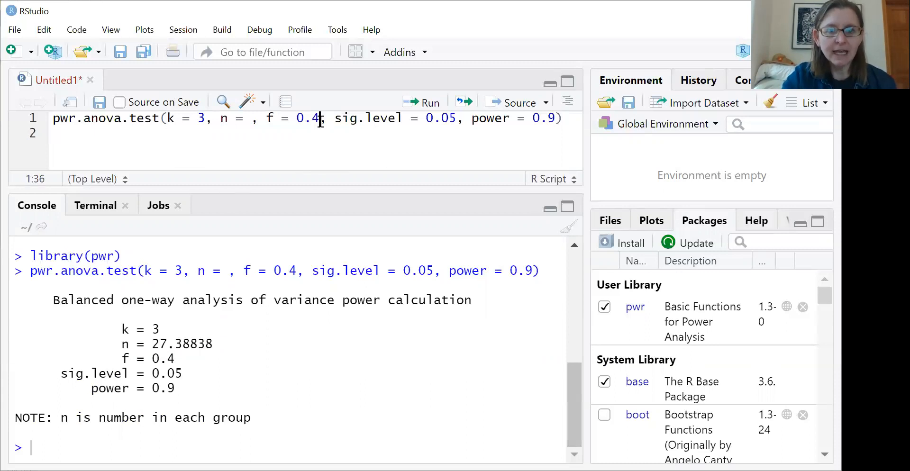
{"action": "key", "text": "BackSpace"}
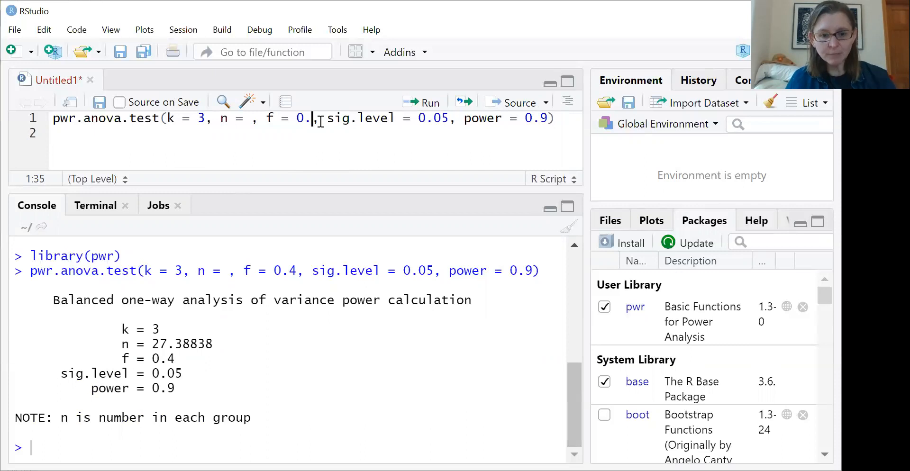
{"action": "type", "text": "25"}
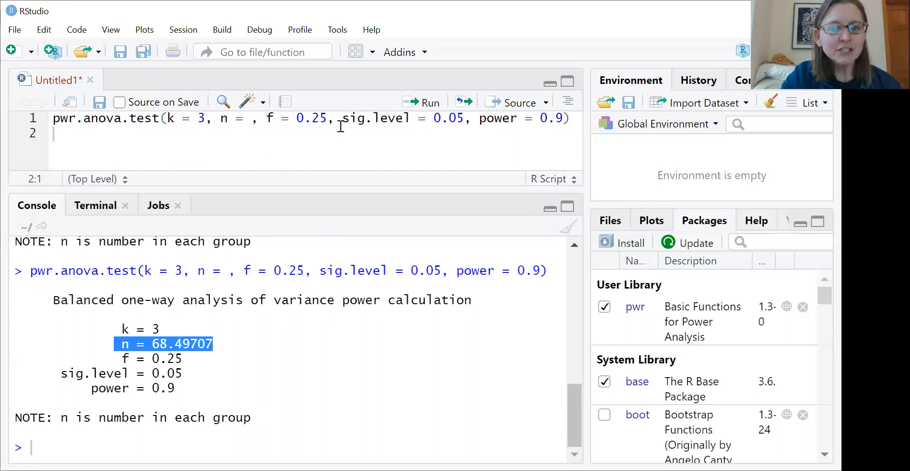
Select the 25 in f = 0.25 to replace it for f = 0.1.
{"action": "left_click", "coordinate": [316, 118]}
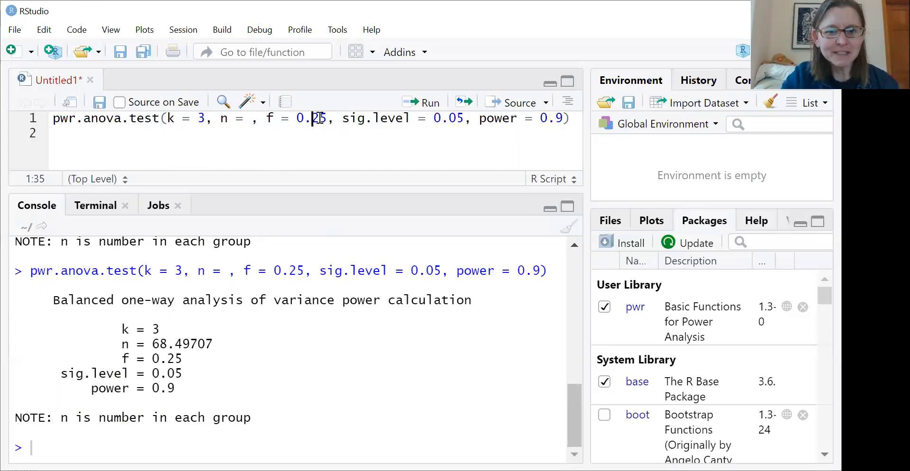
{"action": "double_click", "coordinate": [311, 119]}
{"action": "type", "text": "1"}
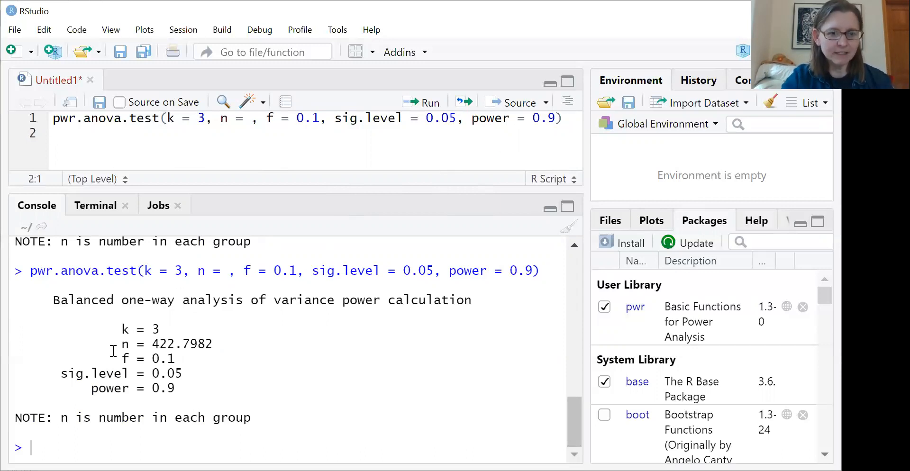
{"action": "left_click_drag", "start_coordinate": [120, 343], "coordinate": [212, 344]}
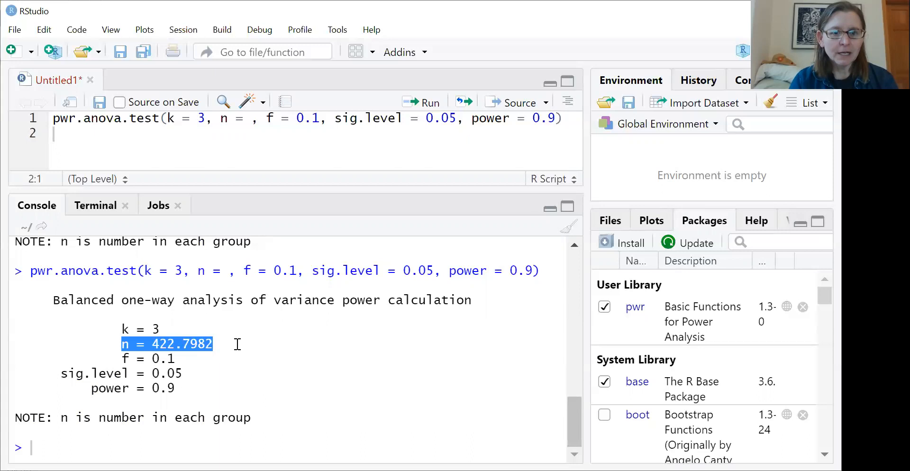
{"action": "mouse_move", "coordinate": [220, 232]}
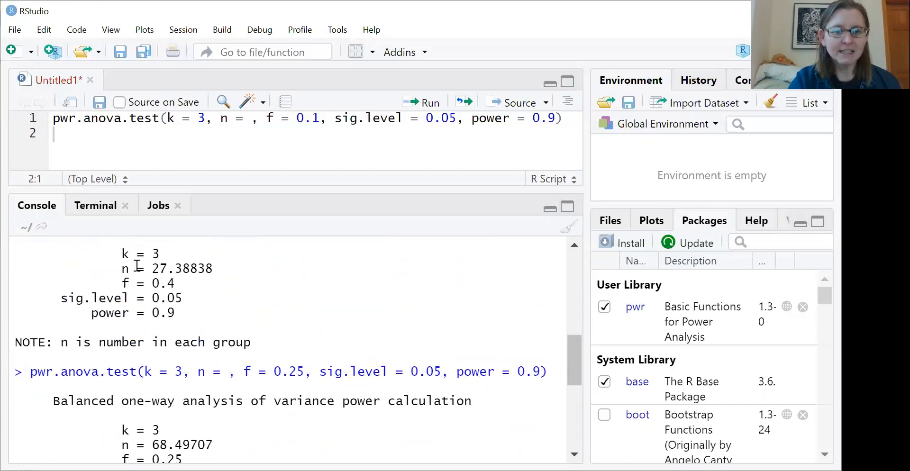
{"action": "double_click", "coordinate": [181, 269]}
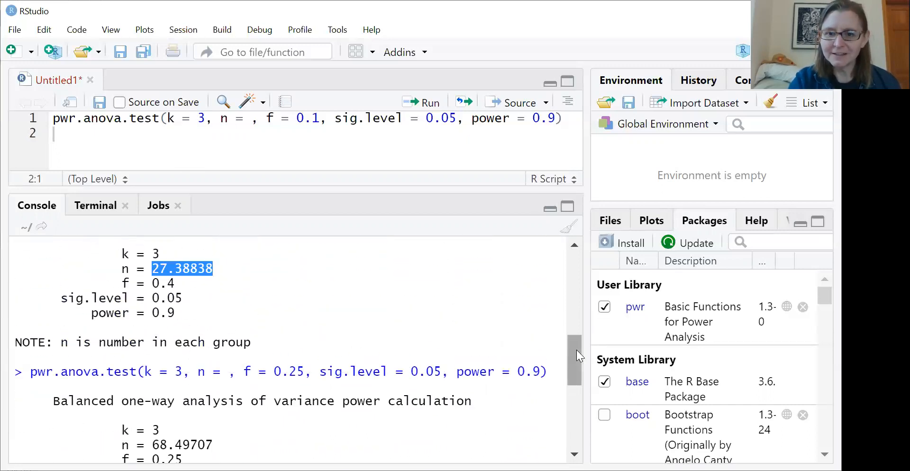
{"action": "scroll", "scroll_direction": "down", "scroll_amount": 3}
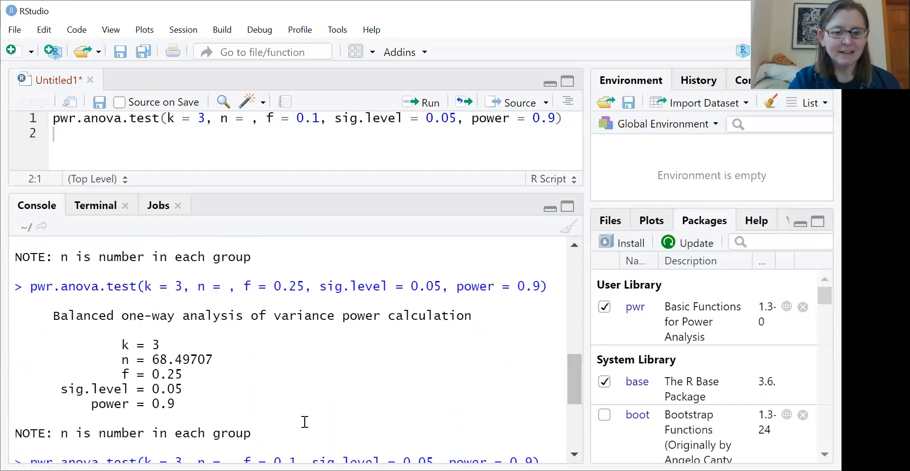
{"action": "double_click", "coordinate": [181, 360]}
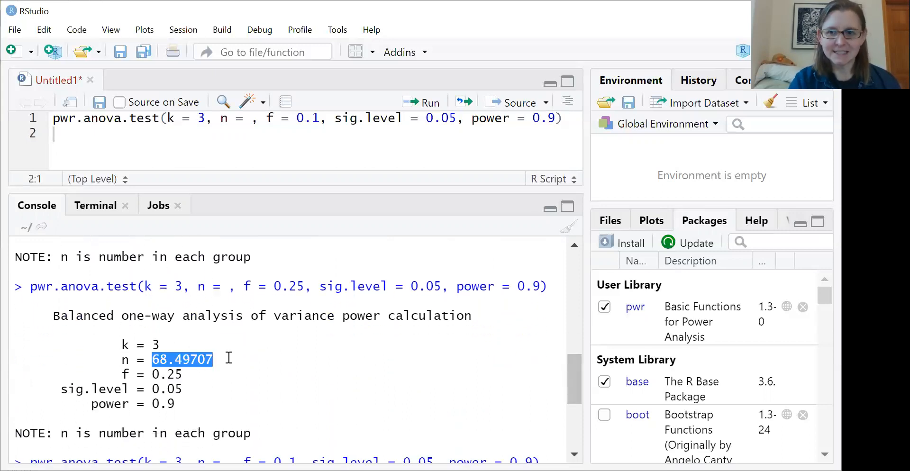